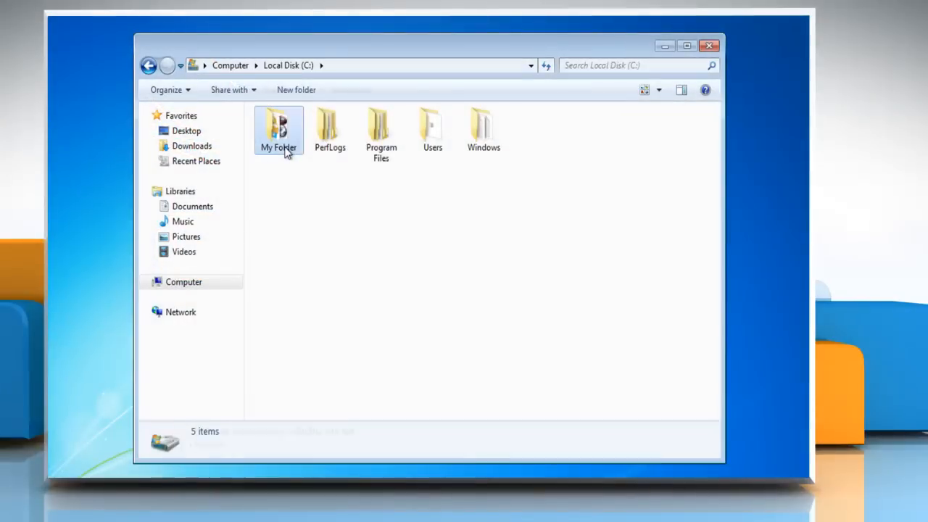
# Open My Folder's Properties, Security tab, and its Advanced security settings.
pyautogui.rightClick(278, 130)
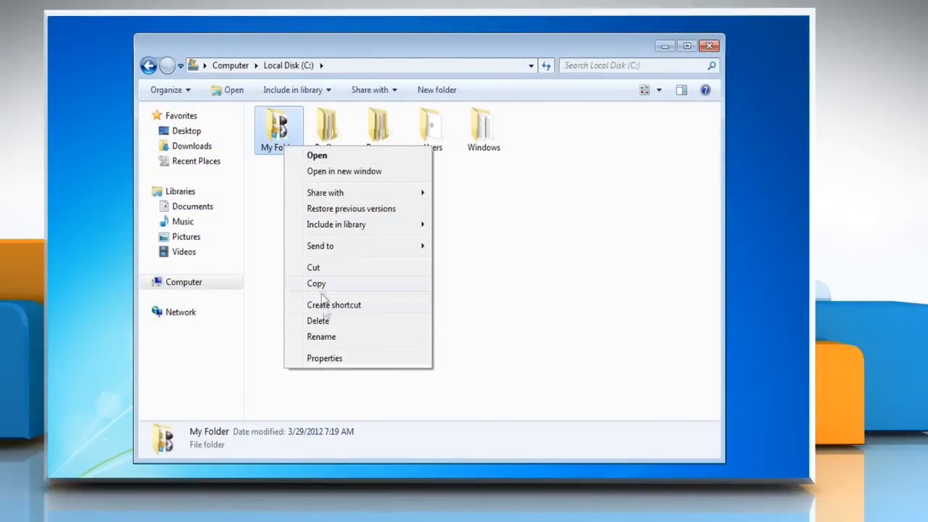
pyautogui.click(324, 357)
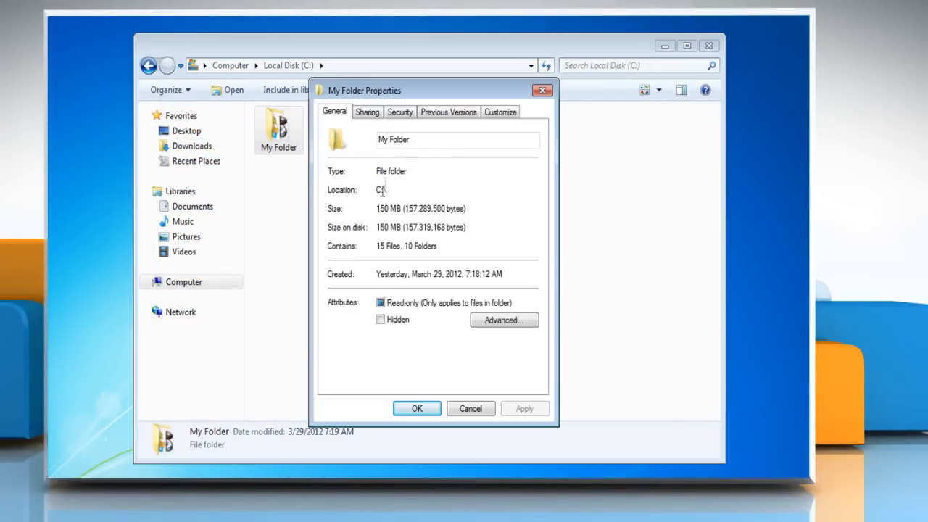
pyautogui.click(399, 111)
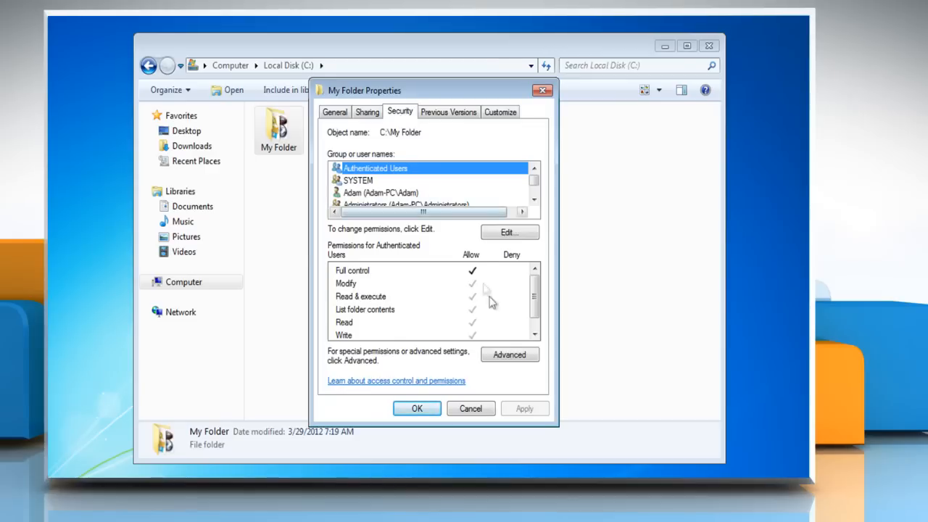
pyautogui.click(509, 354)
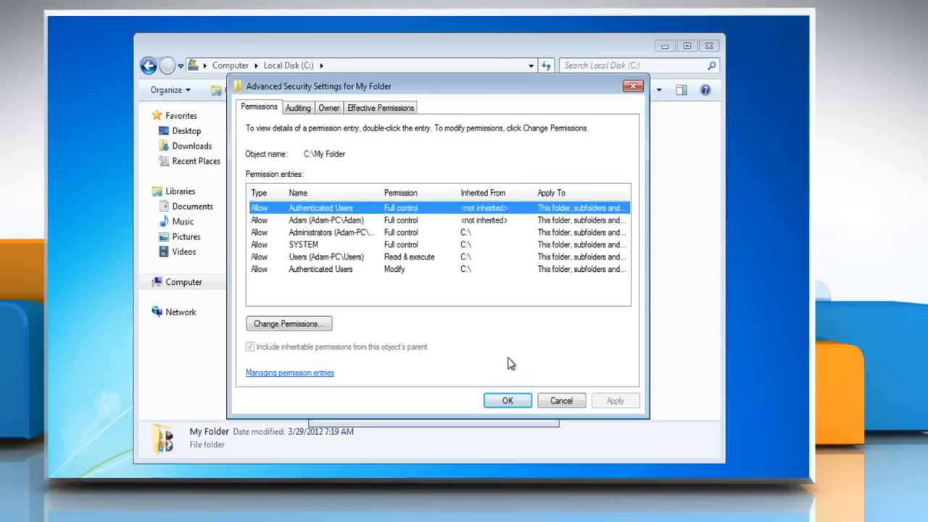
pyautogui.moveTo(364, 180)
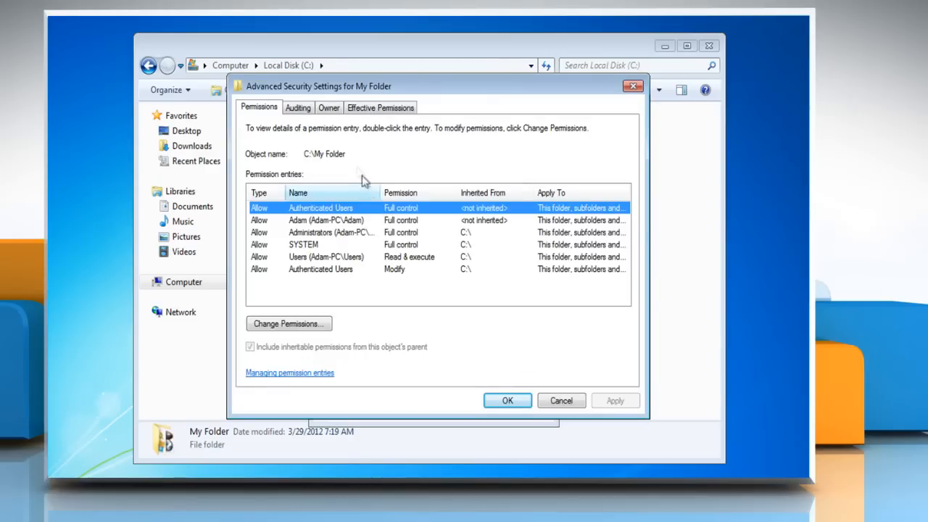
# Change My Folder's owner to Administrators and acknowledge the Windows Security notice.
pyautogui.click(328, 108)
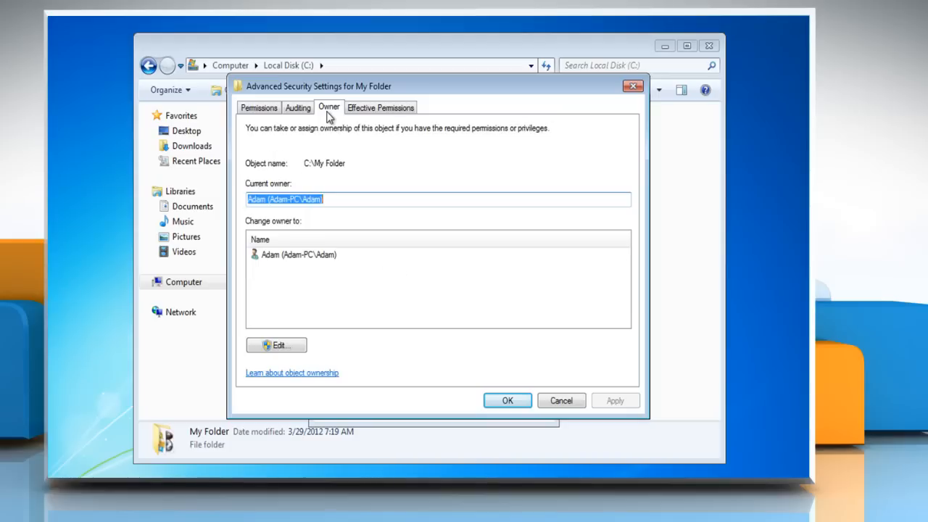
pyautogui.click(275, 344)
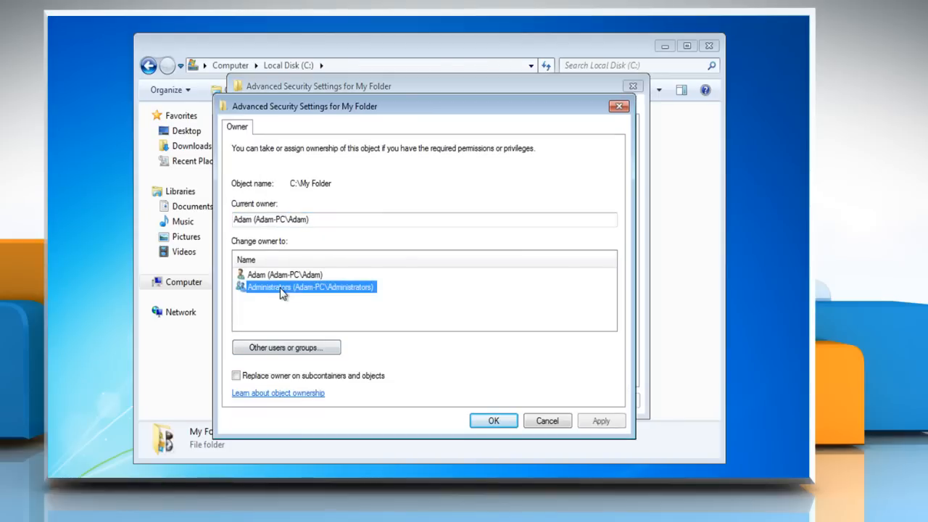
pyautogui.click(494, 420)
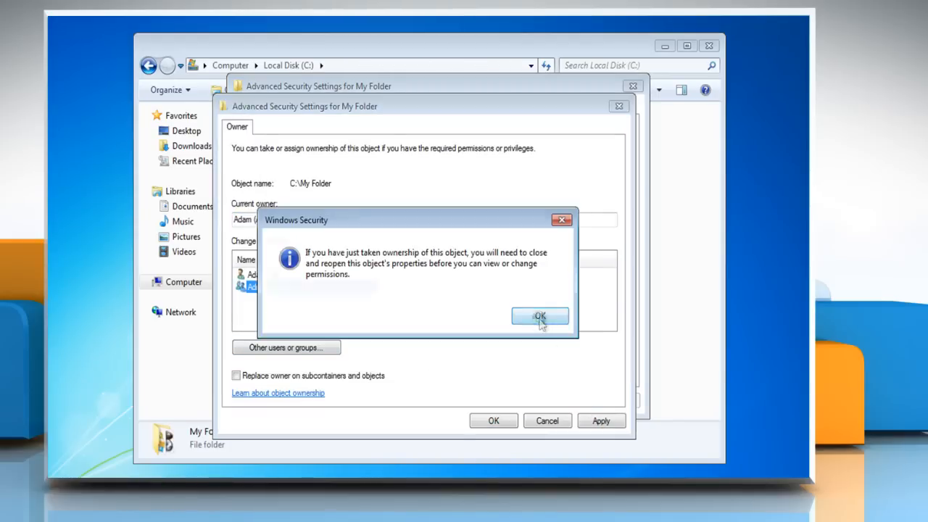
pyautogui.click(539, 316)
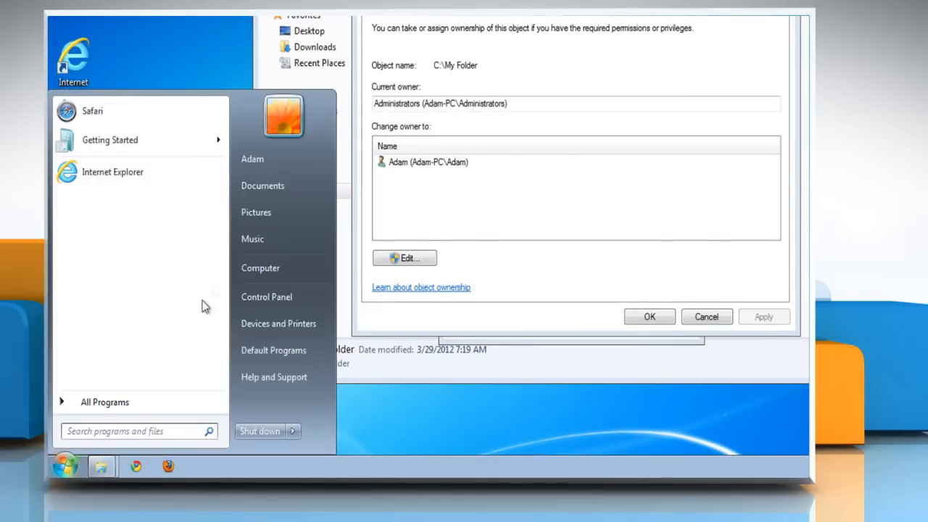
pyautogui.moveTo(492, 263)
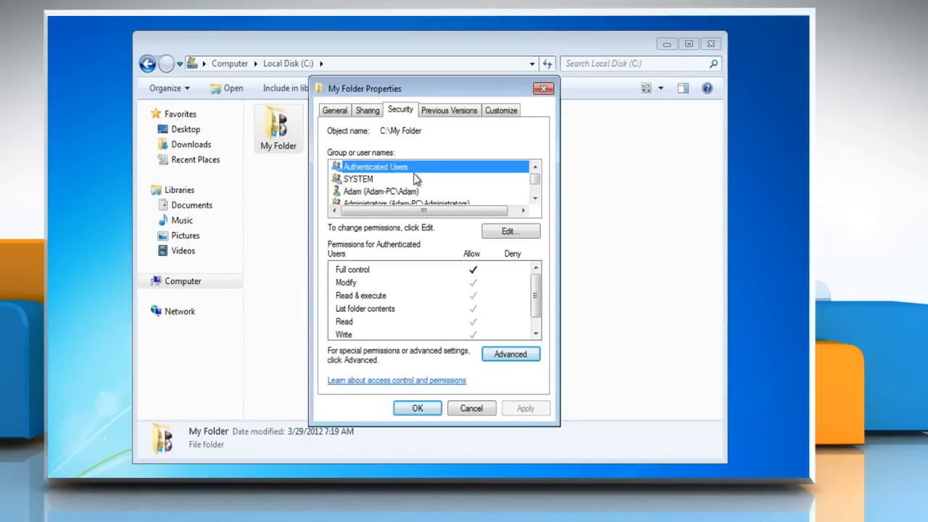
# Add the group 'everyone' to My Folder's permissions, verifying the name.
pyautogui.click(509, 230)
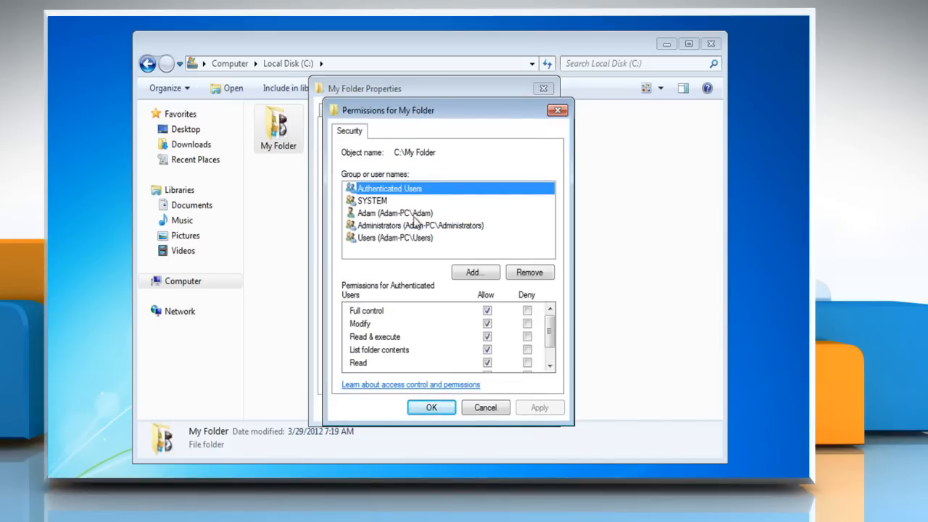
pyautogui.click(474, 271)
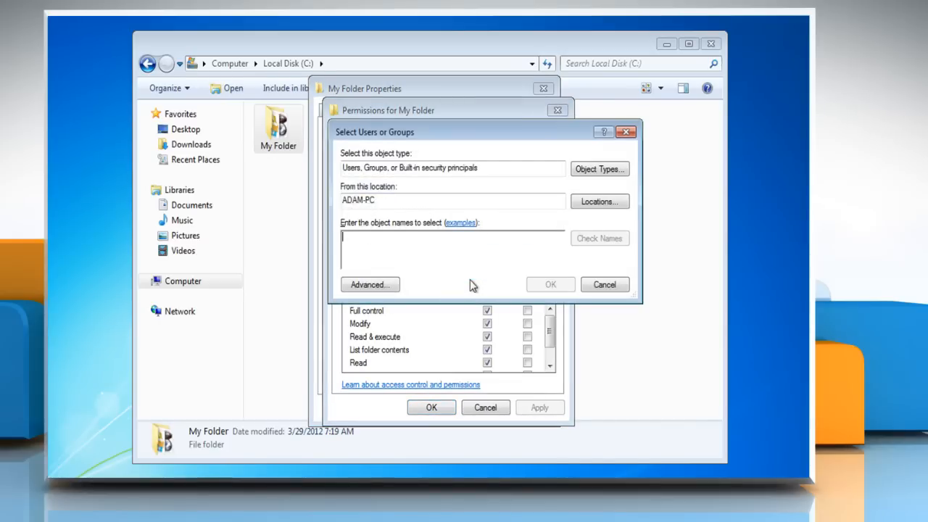
pyautogui.write('everyone')
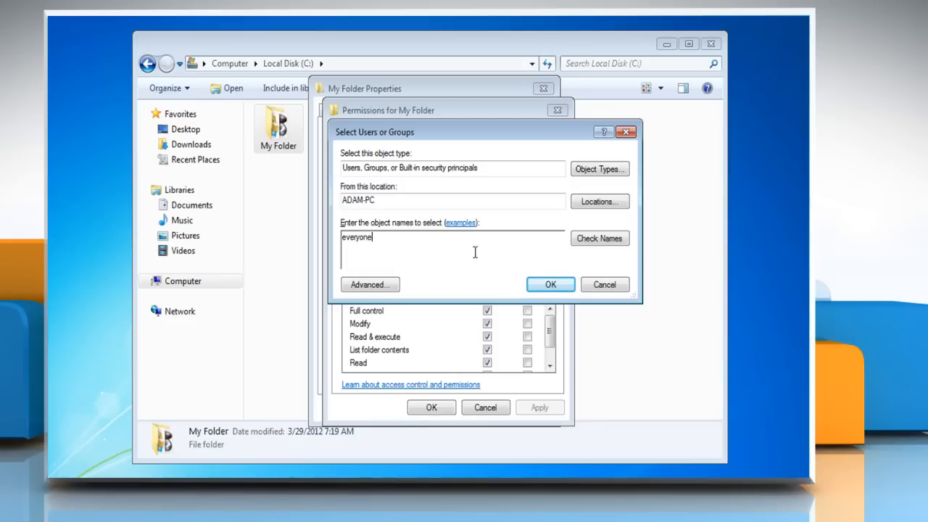
pyautogui.click(600, 238)
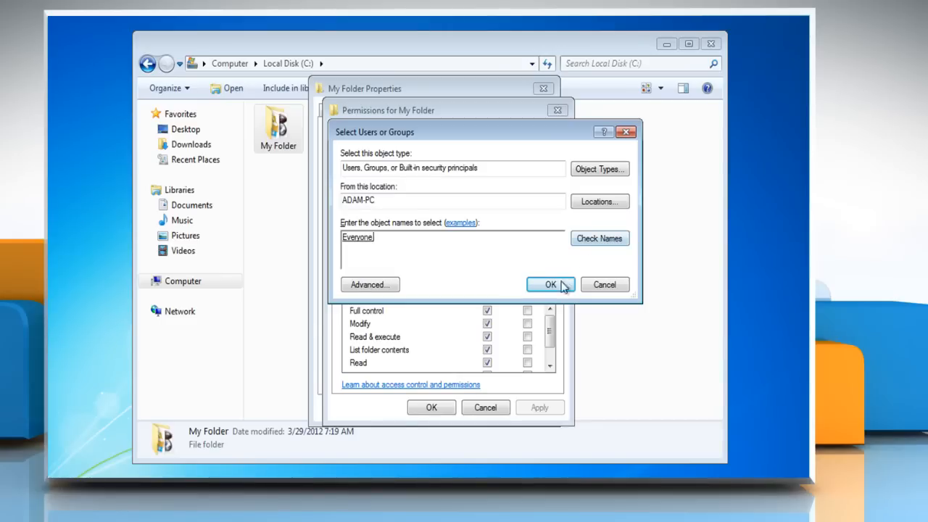
# Grant Everyone Allow Full control and save the permission changes.
pyautogui.click(550, 284)
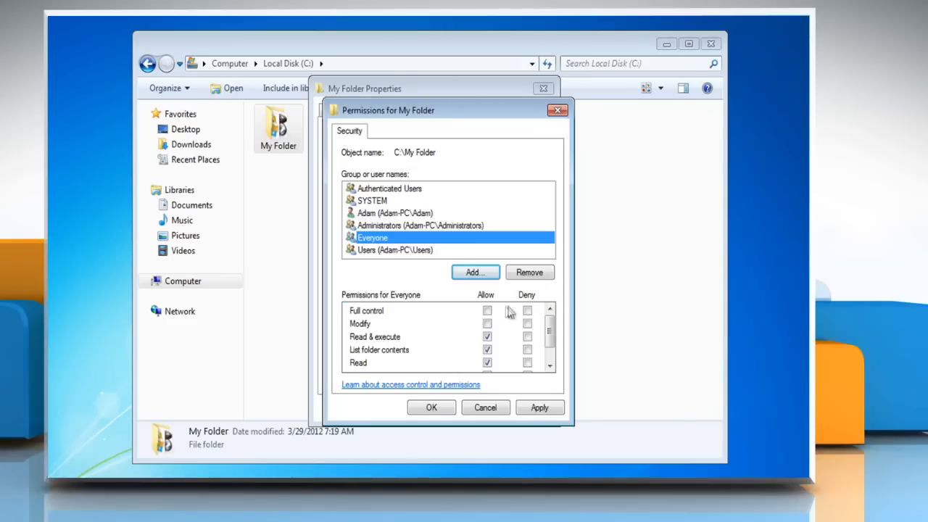
pyautogui.click(487, 310)
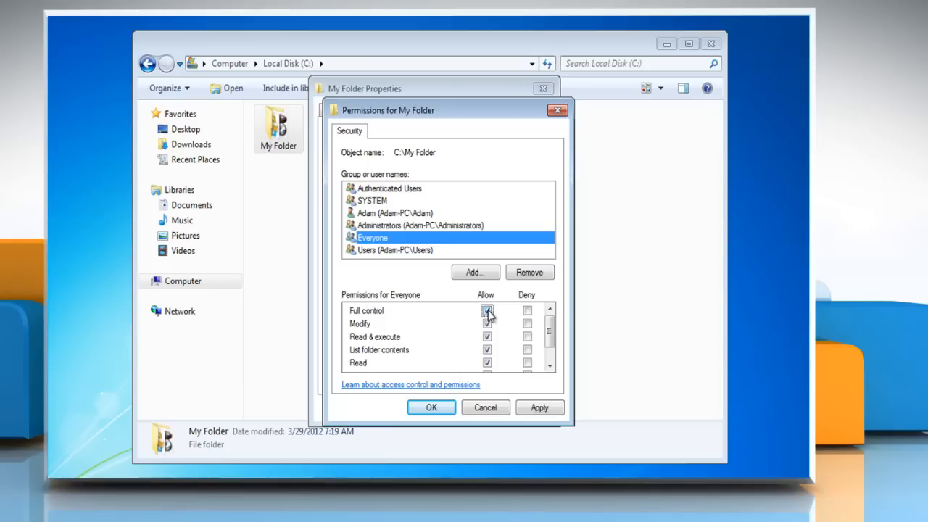
pyautogui.click(431, 406)
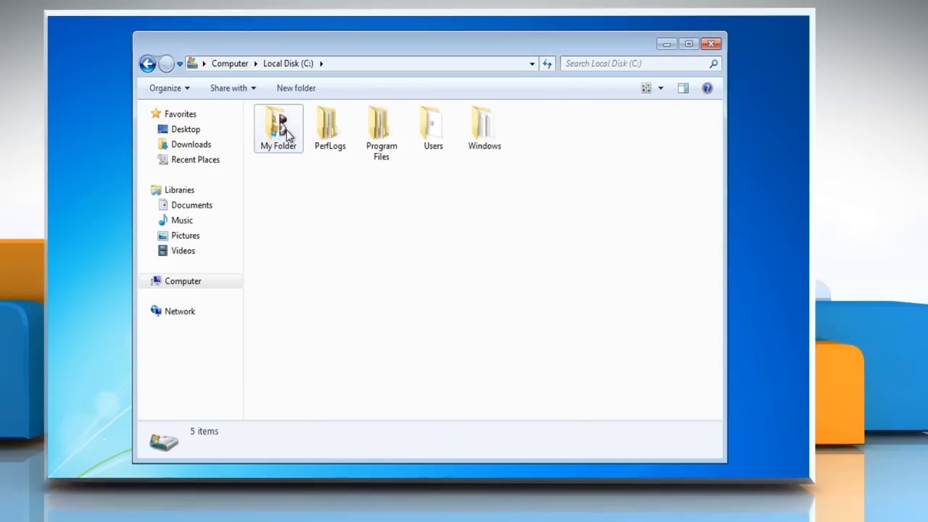
# Open My Folder in Local Disk (C:) and select the RunningSheep (1) application.
pyautogui.doubleClick(278, 127)
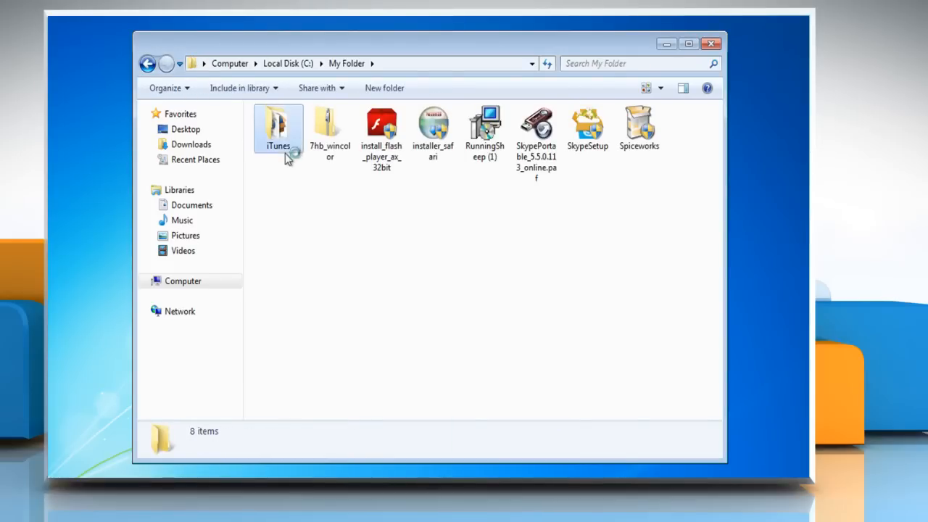
pyautogui.click(484, 130)
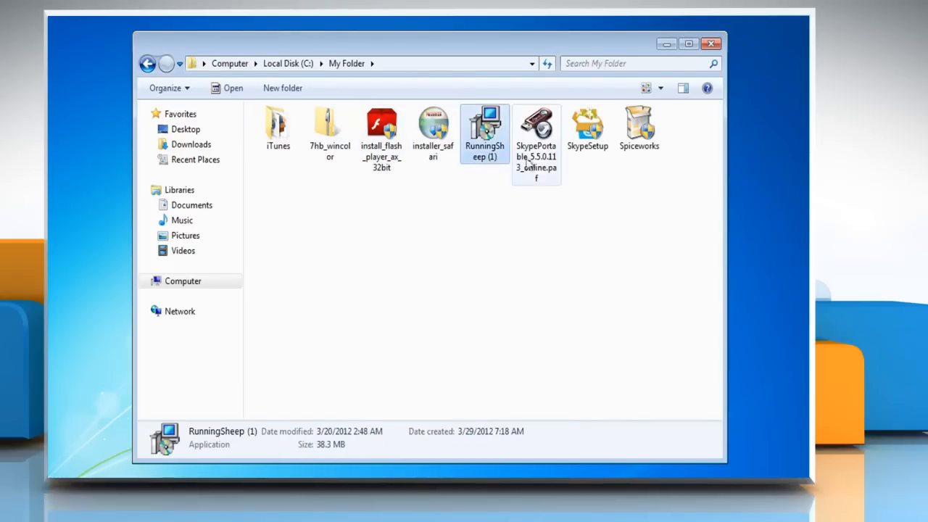